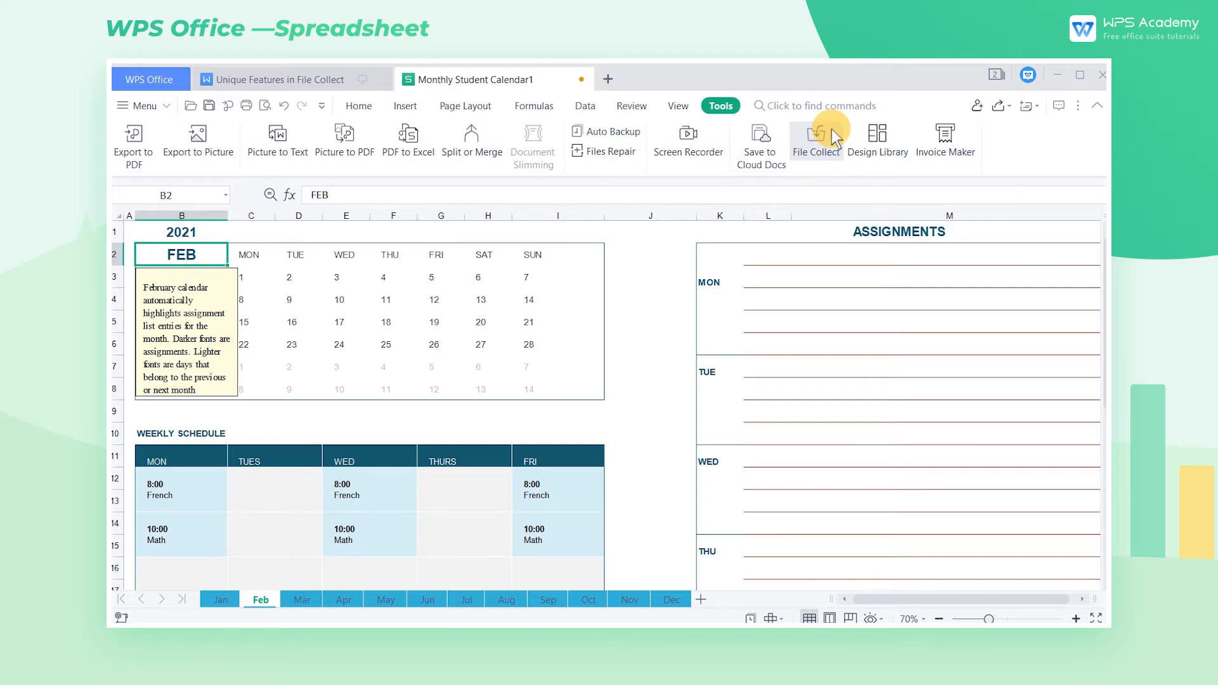
# Open File Collect from the Tools tab to launch the WPS Cloud collection page
pyautogui.click(815, 140)
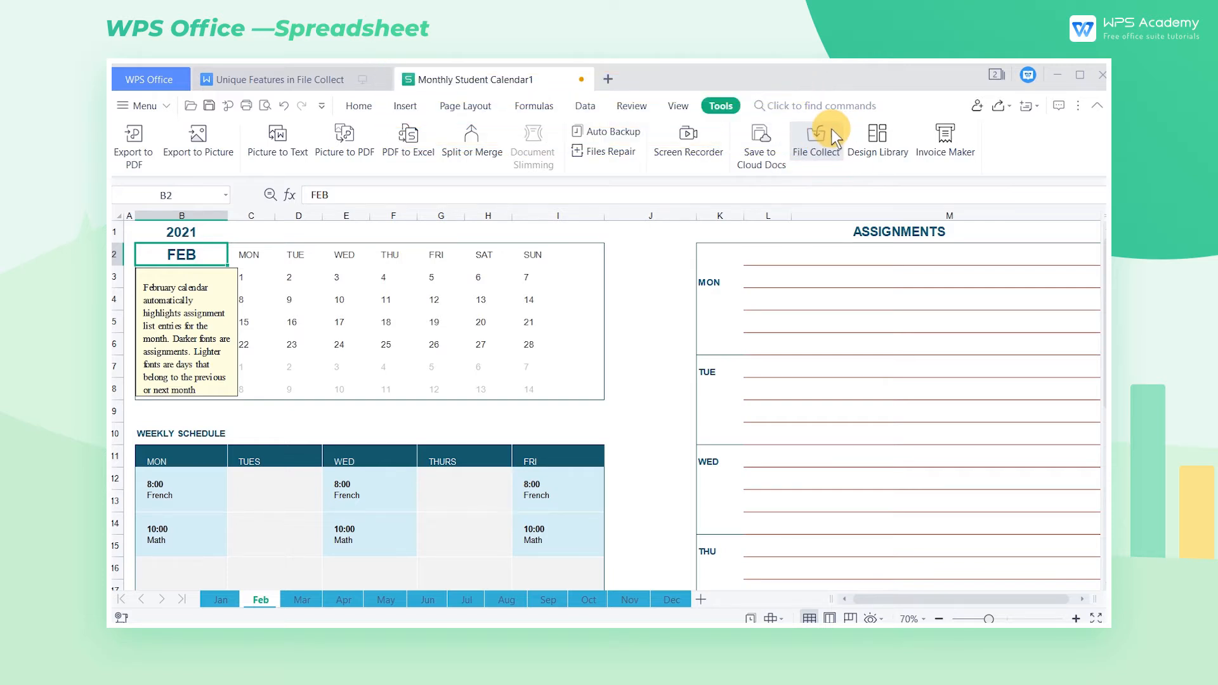
pyautogui.click(815, 142)
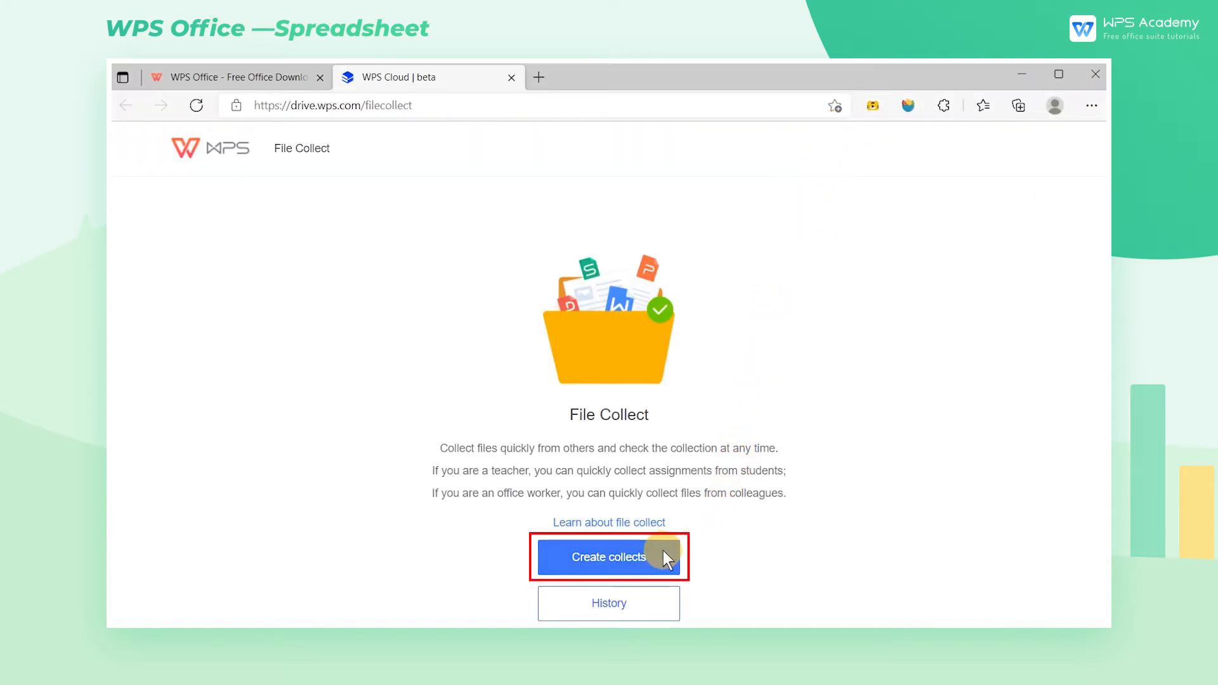
pyautogui.moveTo(667, 606)
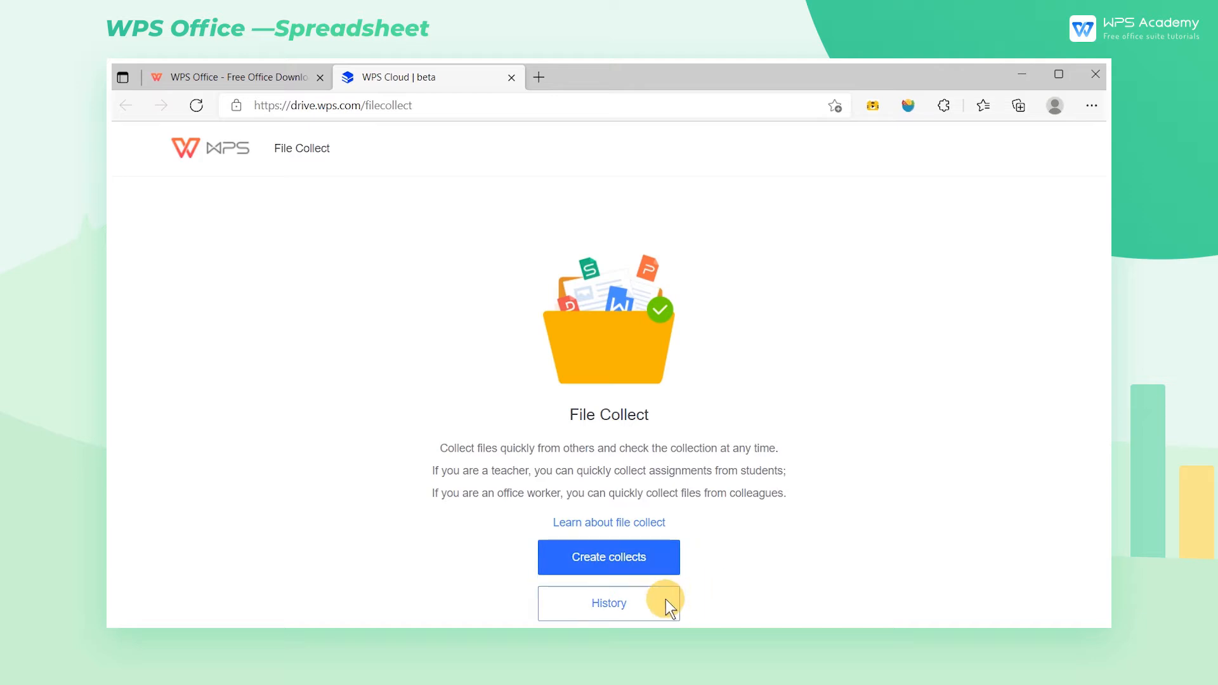
# Create a collection folder 'WPS' with the message 'Please turn in tomorrow morning'
pyautogui.click(609, 557)
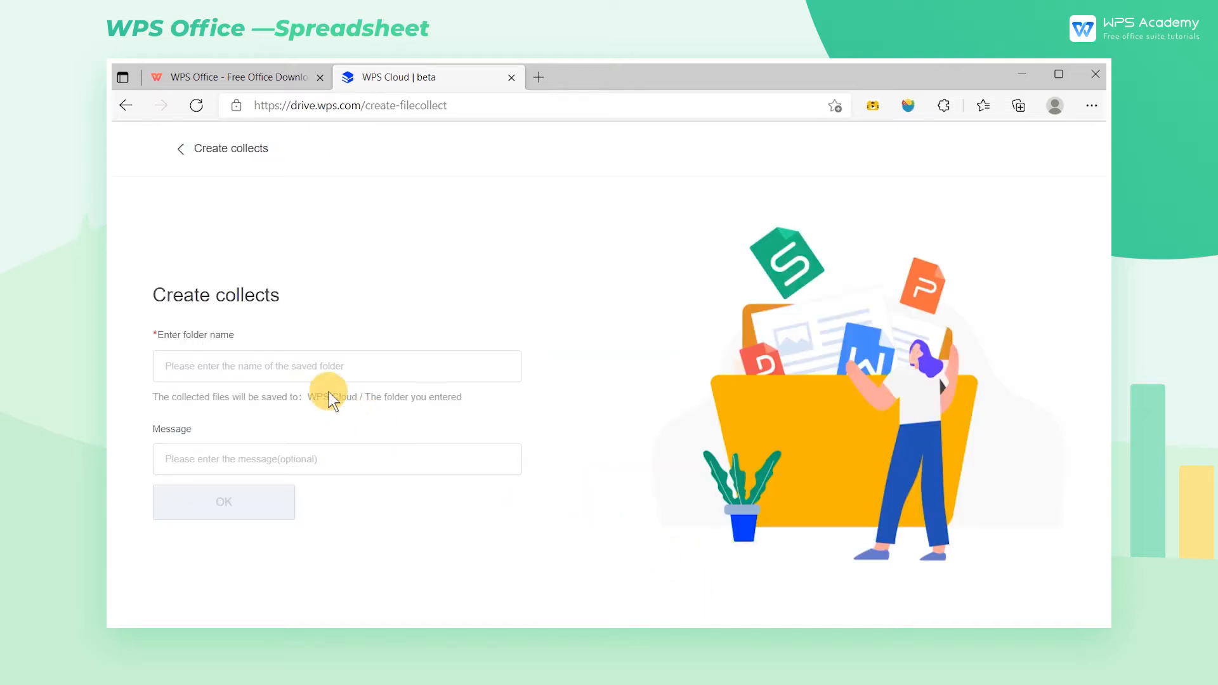
pyautogui.write('WPS')
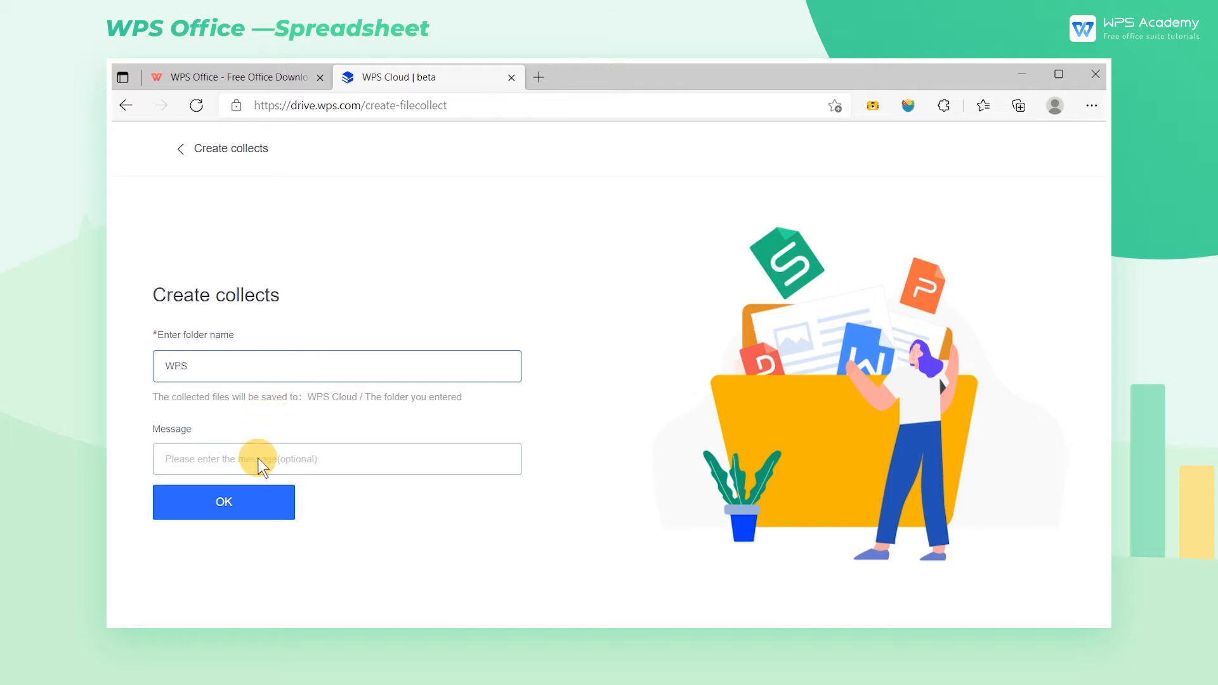
pyautogui.write('Please turn in tomorrow morning')
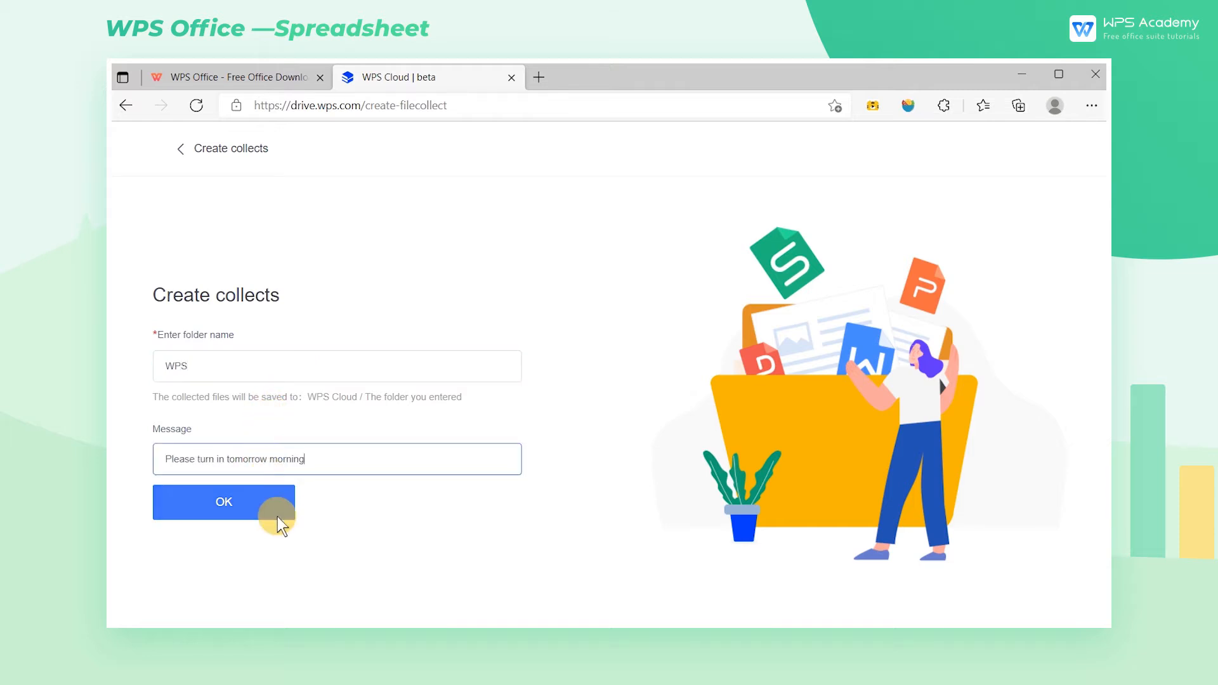
pyautogui.click(222, 502)
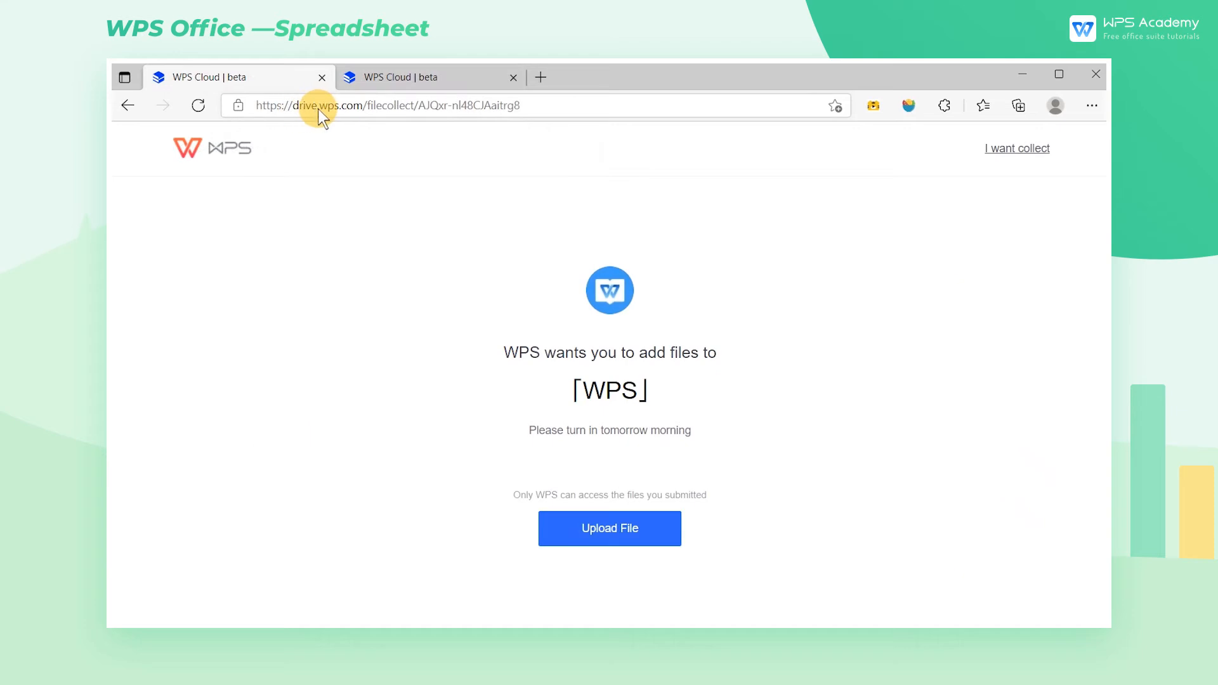
# Upload the Picture to Text workbook, Track Changes document, clothes.jpg and Food.png to WPS
pyautogui.click(609, 529)
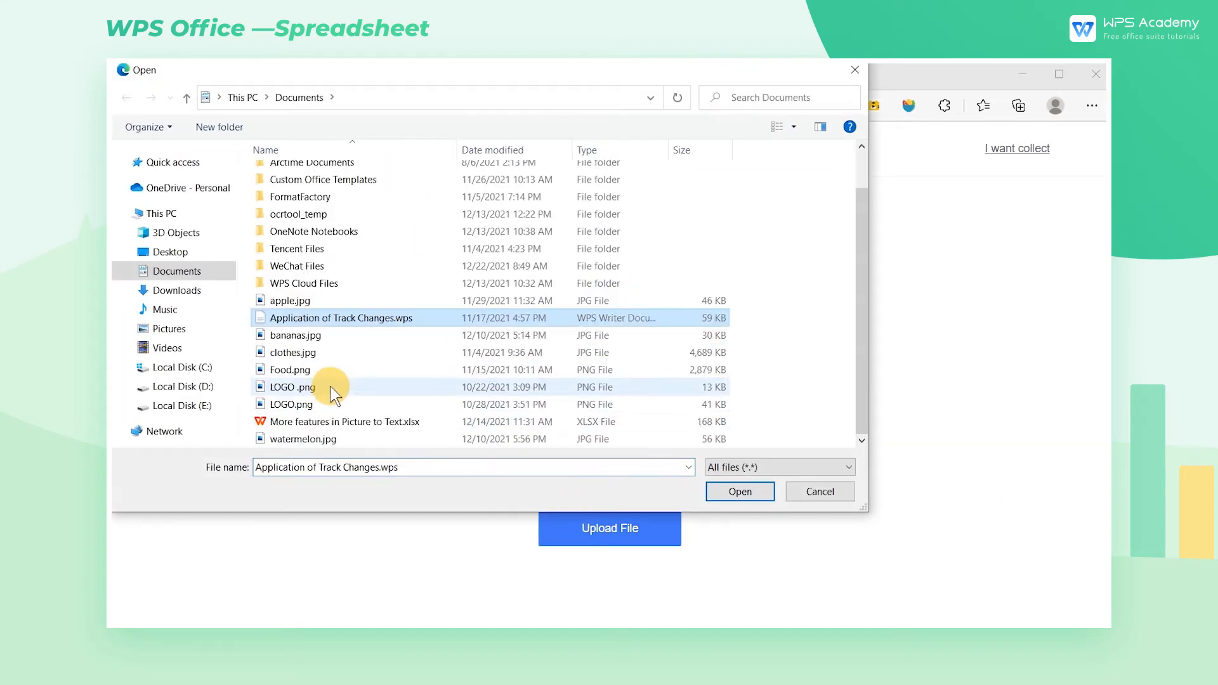
pyautogui.click(290, 369)
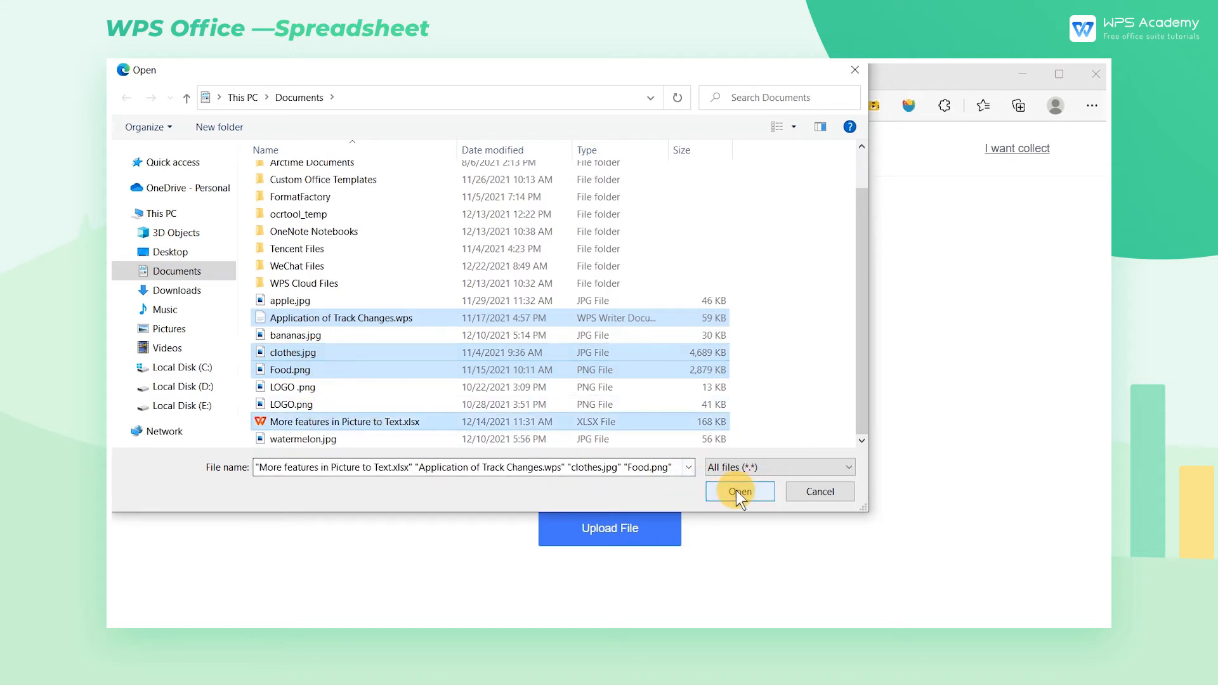
pyautogui.click(738, 491)
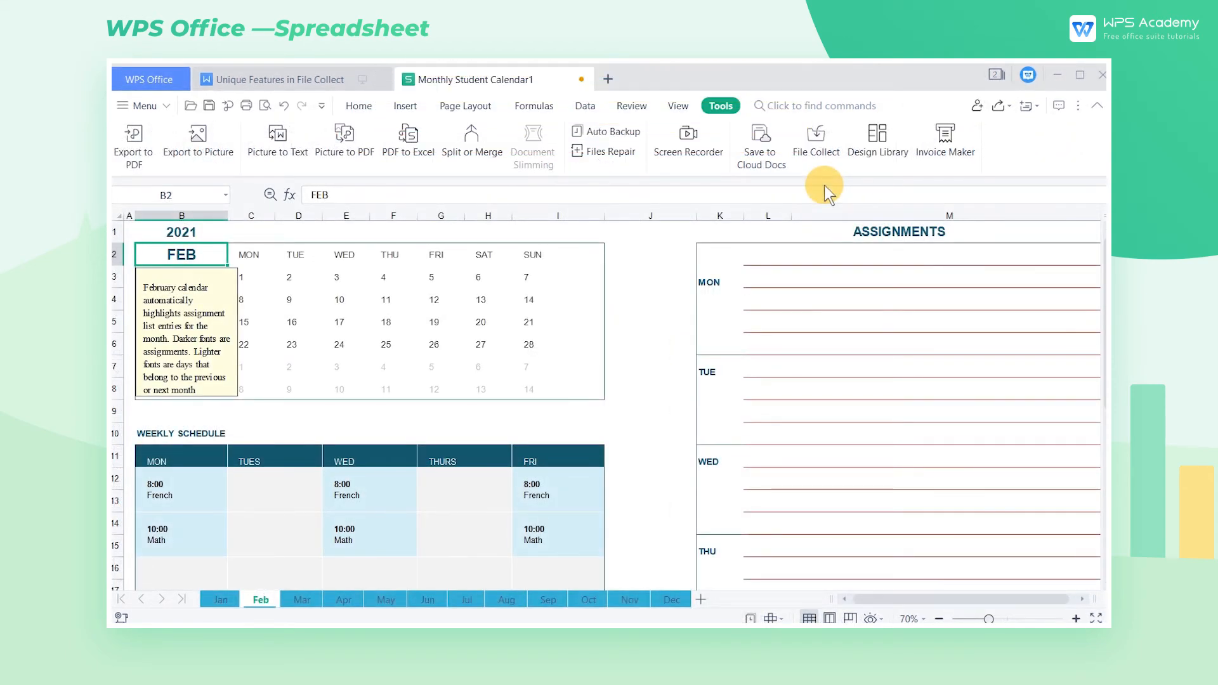
# Reopen File Collect and show History, listing WPS (4) and WPS Academy (1)
pyautogui.click(815, 142)
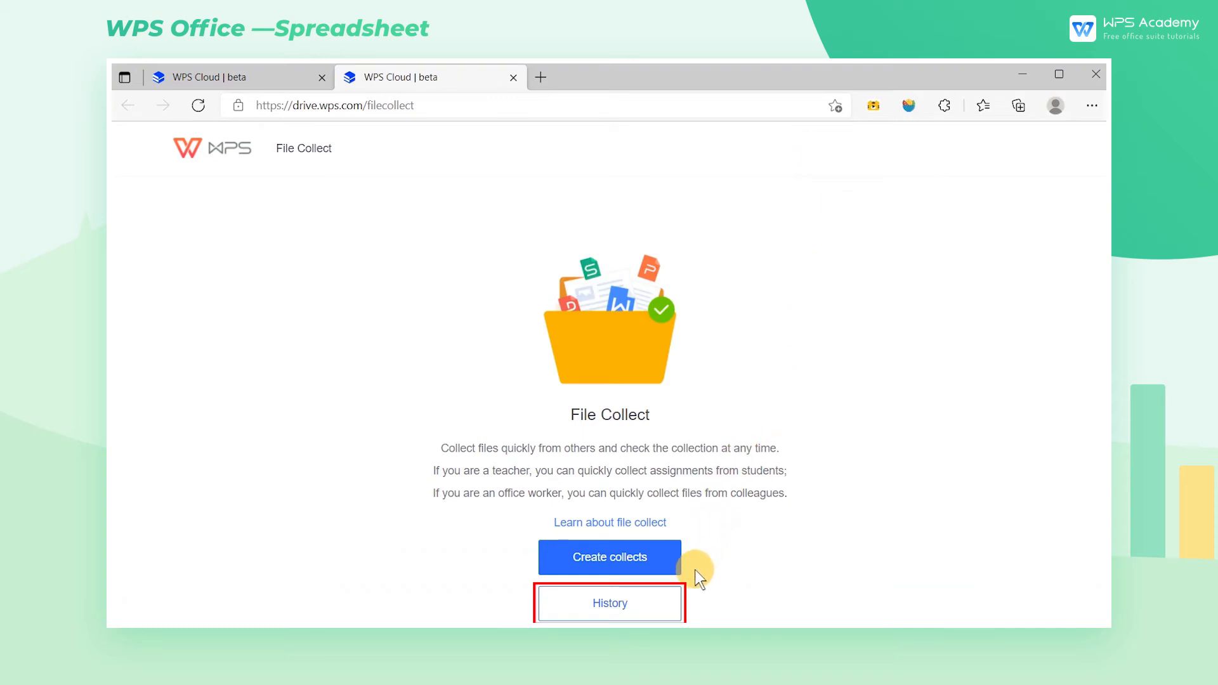
pyautogui.click(609, 603)
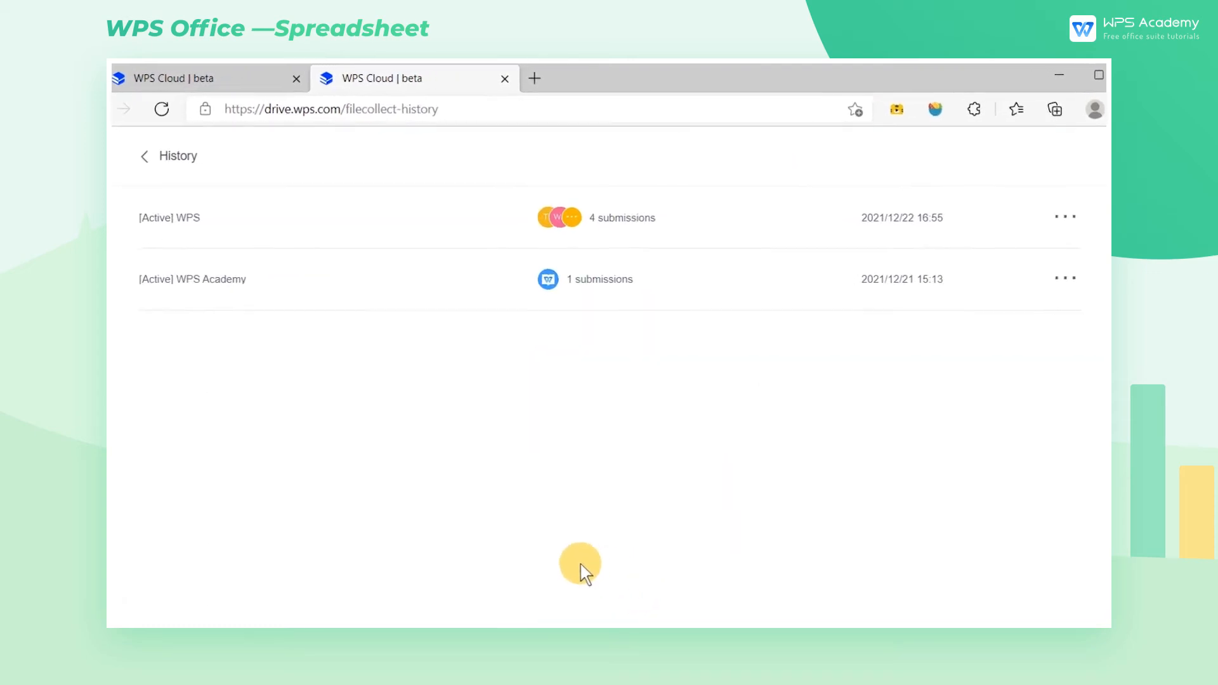
pyautogui.moveTo(236, 352)
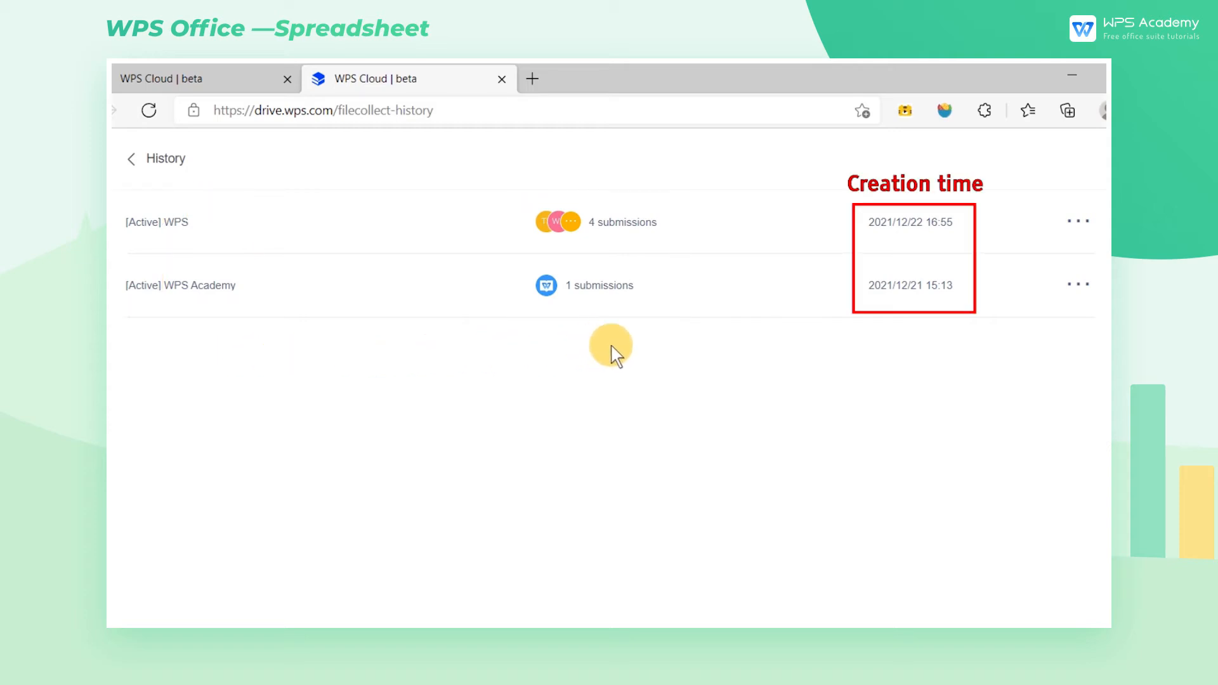
pyautogui.moveTo(672, 334)
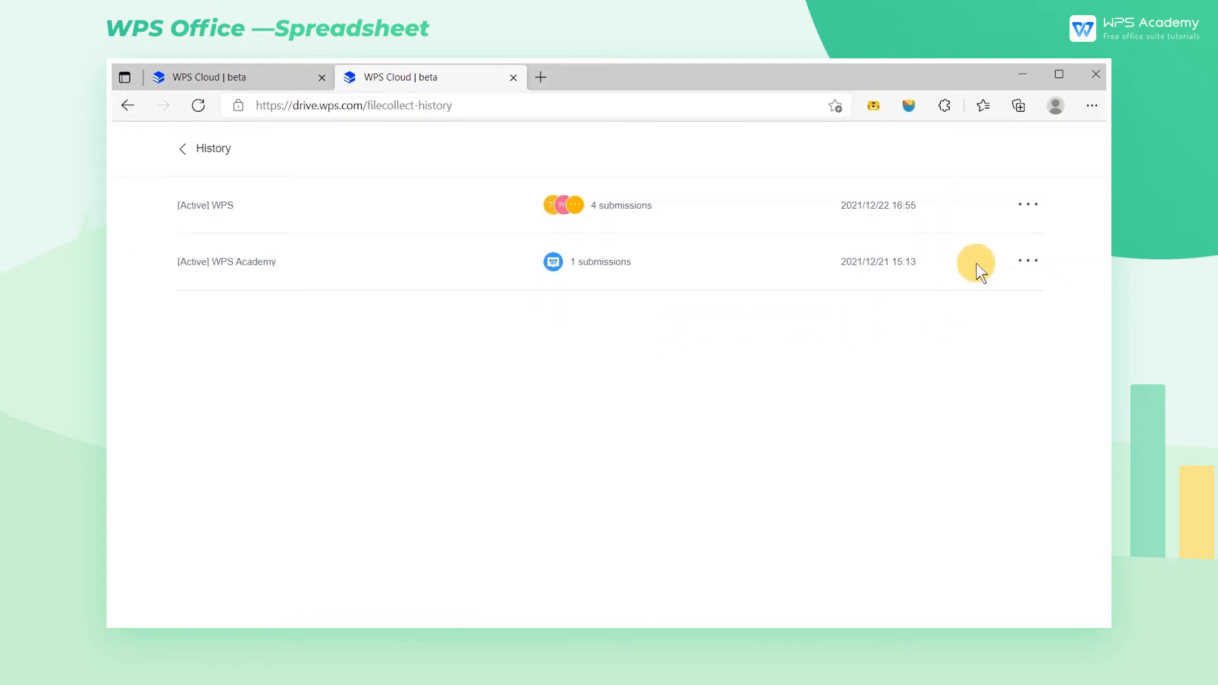
# Open the WPS collection's sharing link, then return to the collection history
pyautogui.click(1026, 204)
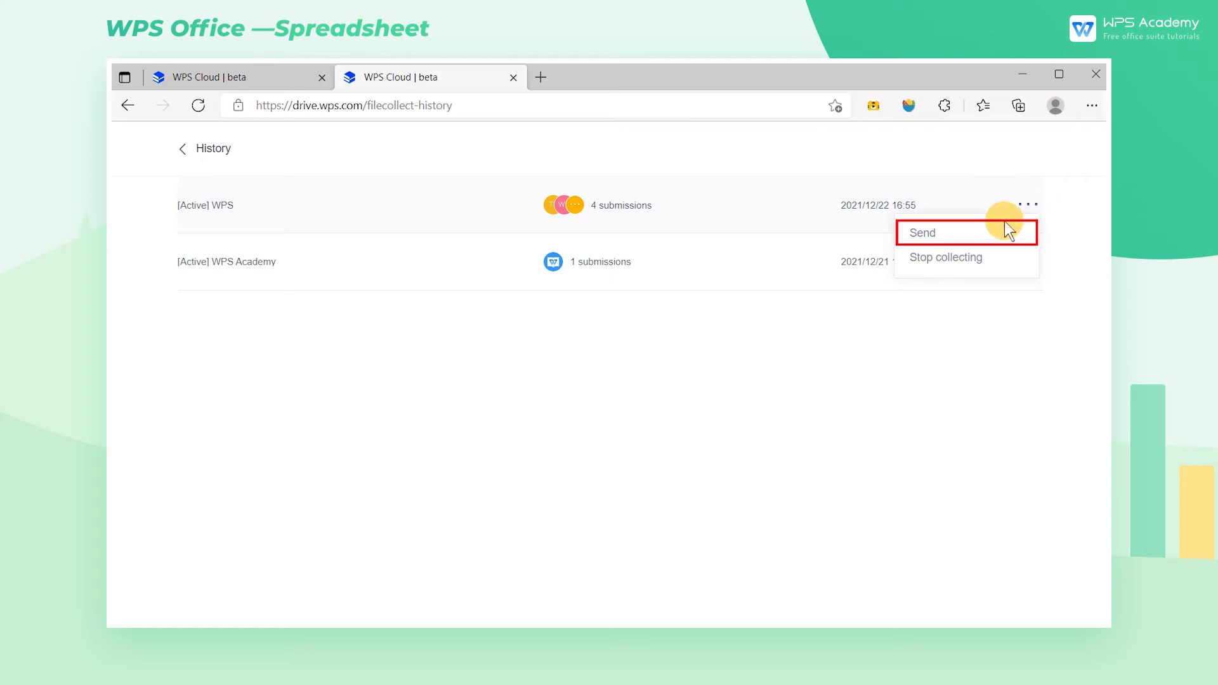
pyautogui.click(922, 232)
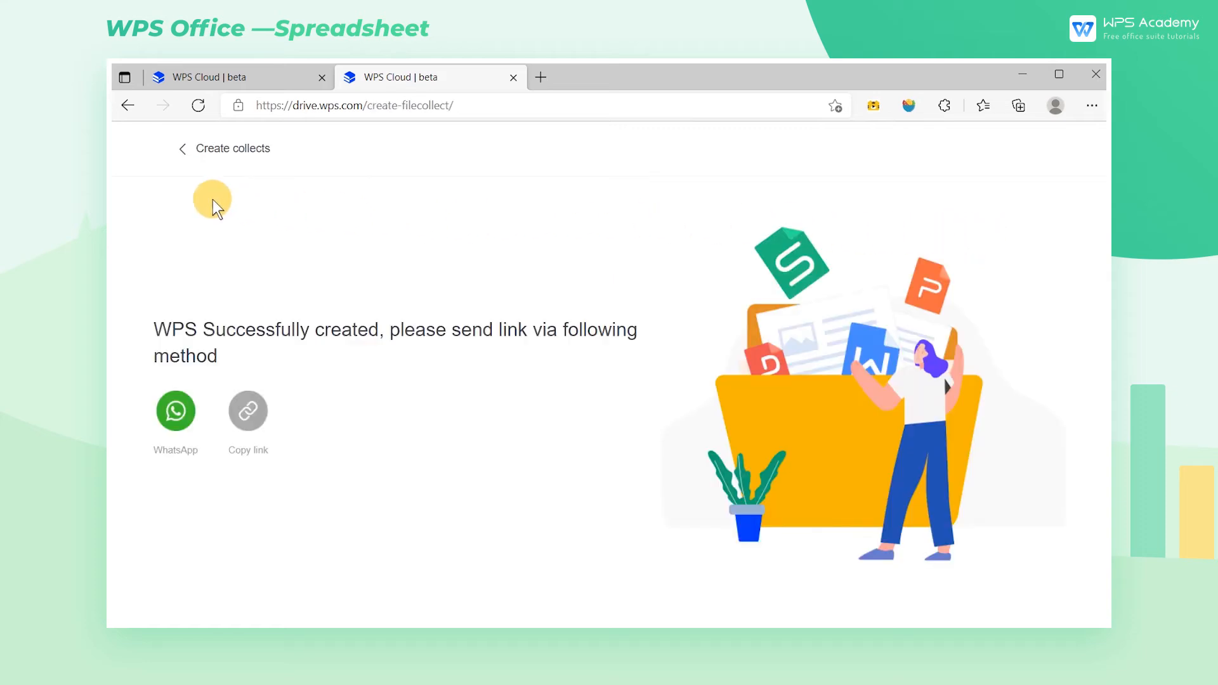
pyautogui.click(182, 148)
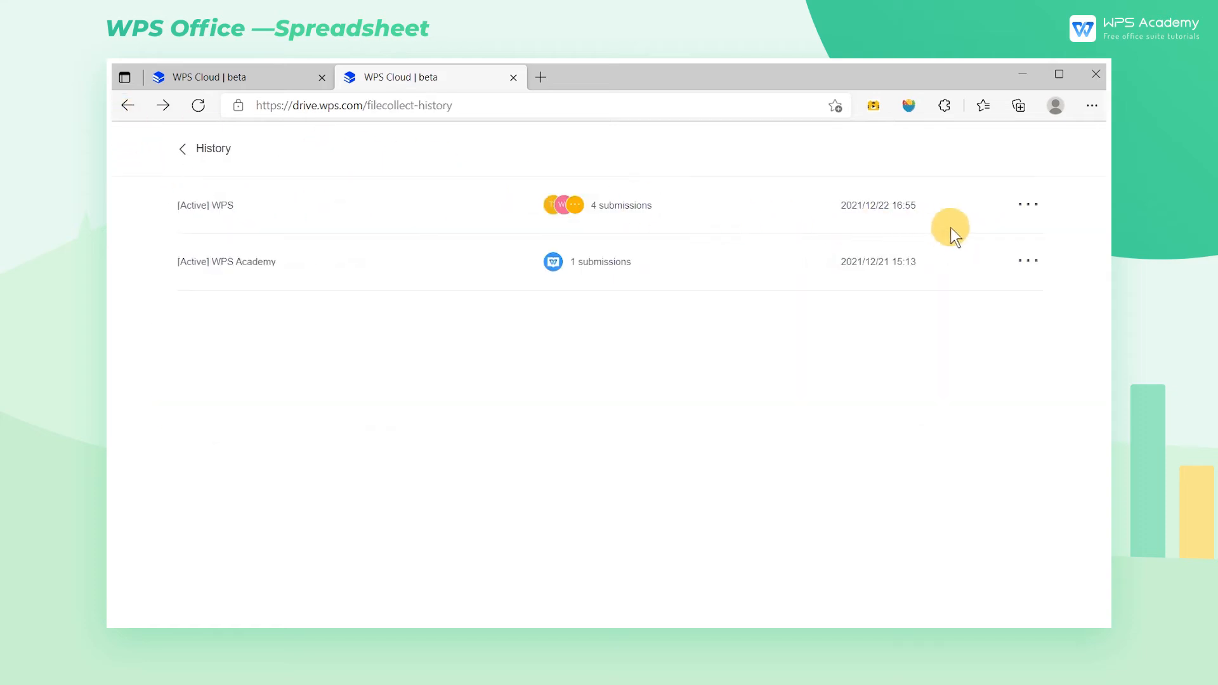
# Stop collecting for WPS so it shows Expired, and open its submission details
pyautogui.click(1026, 204)
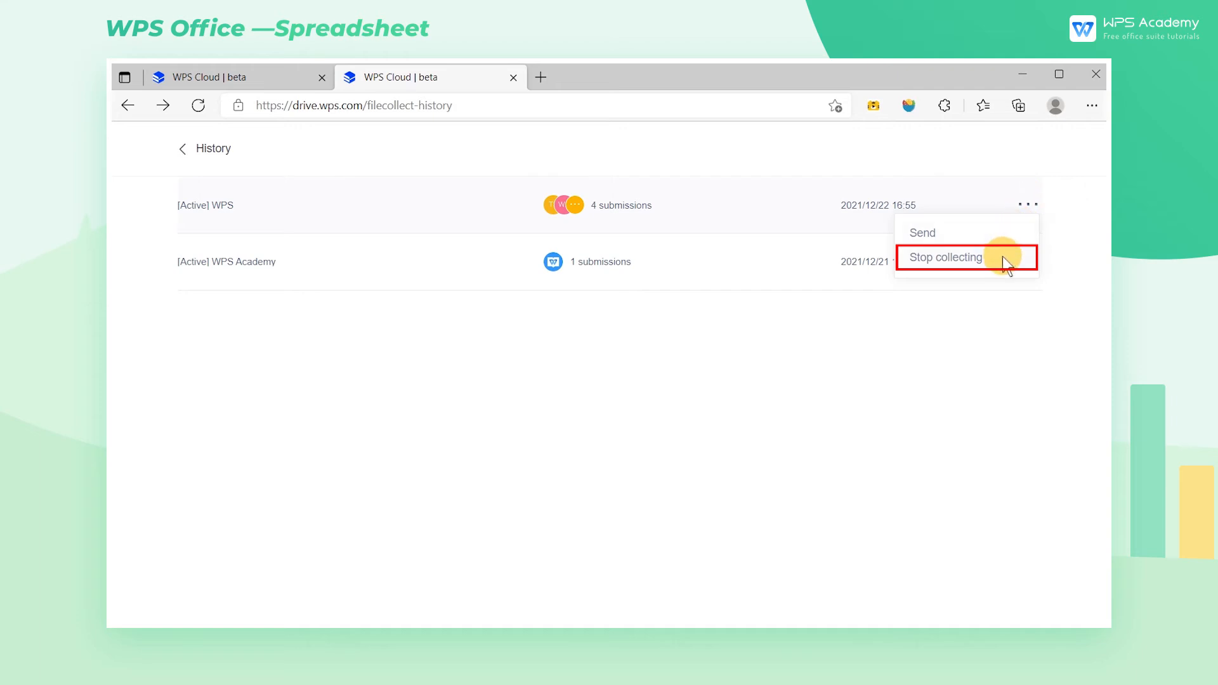
pyautogui.click(945, 257)
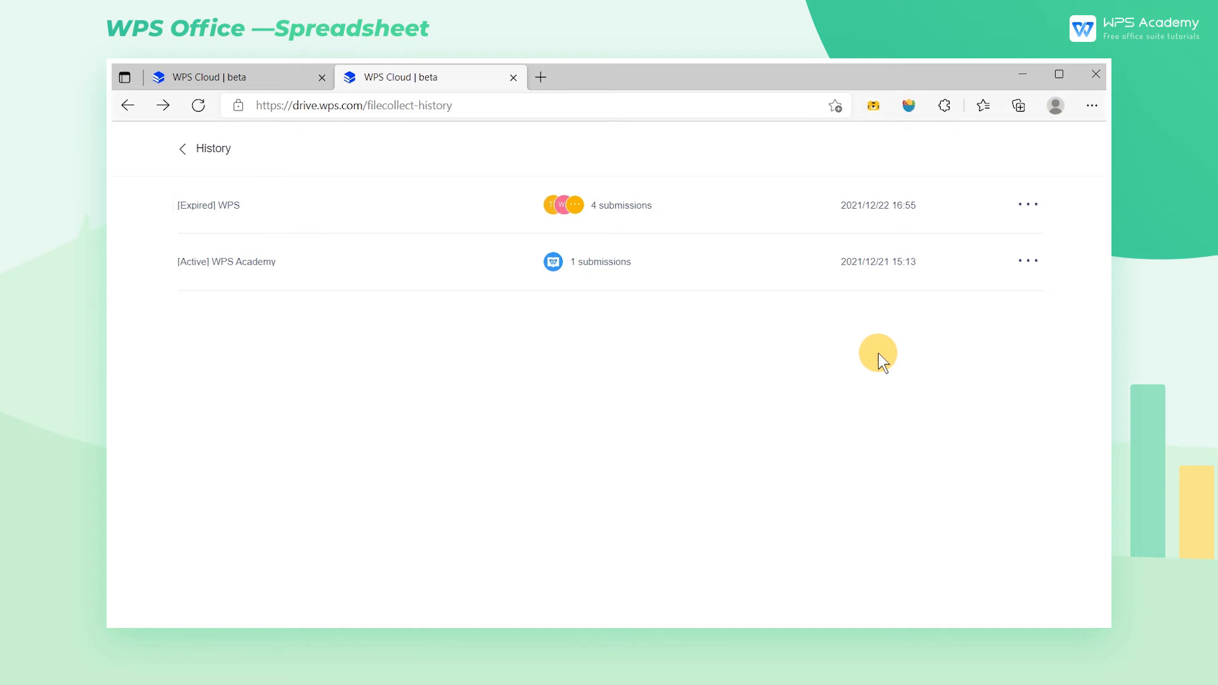
pyautogui.click(208, 205)
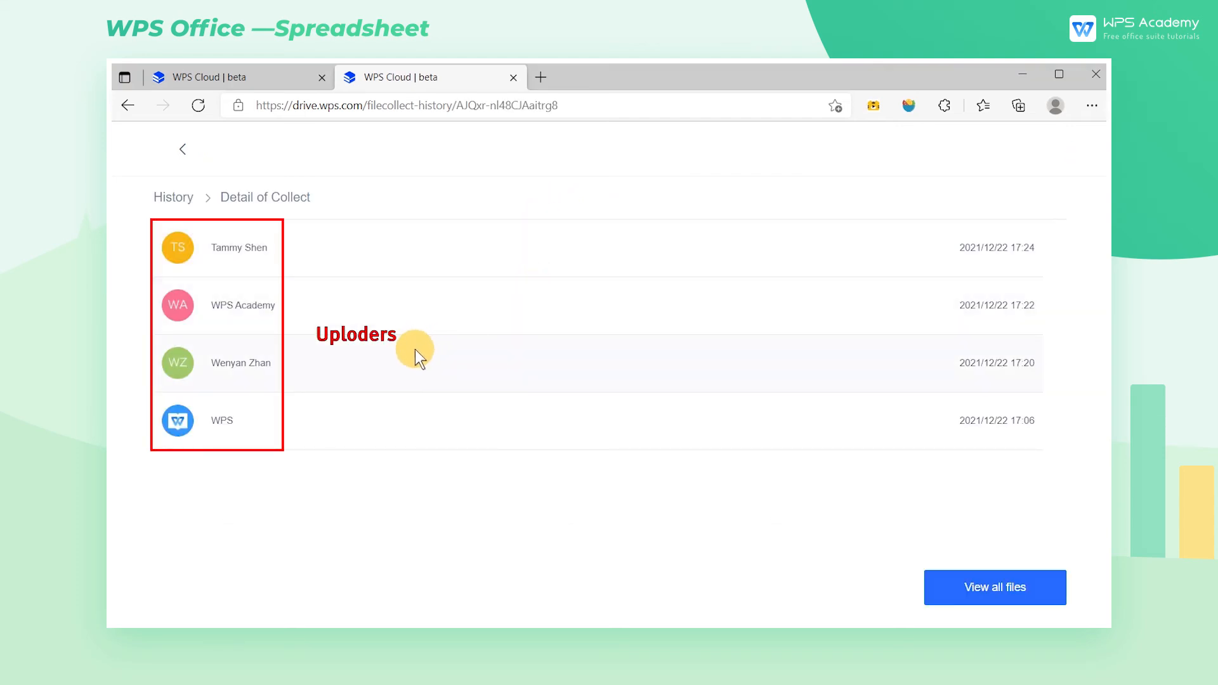
pyautogui.moveTo(388, 406)
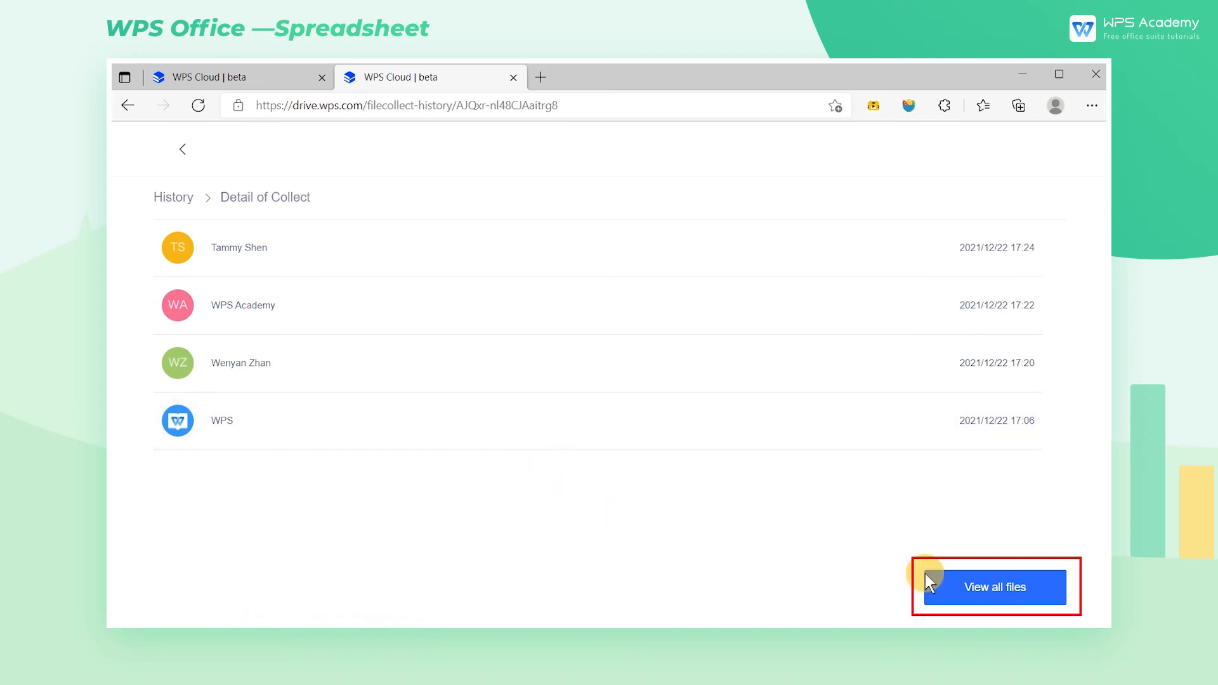
# Delete name table.xlsx from the WPS folder's collected files
pyautogui.click(994, 587)
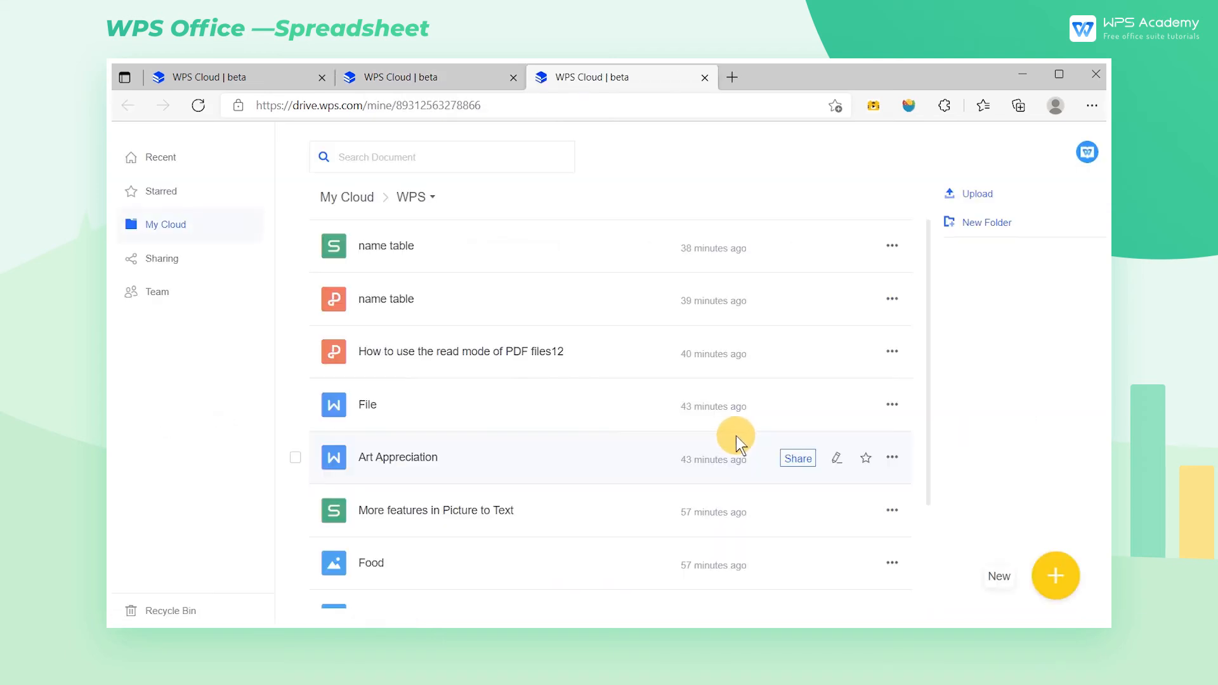
pyautogui.moveTo(725, 215)
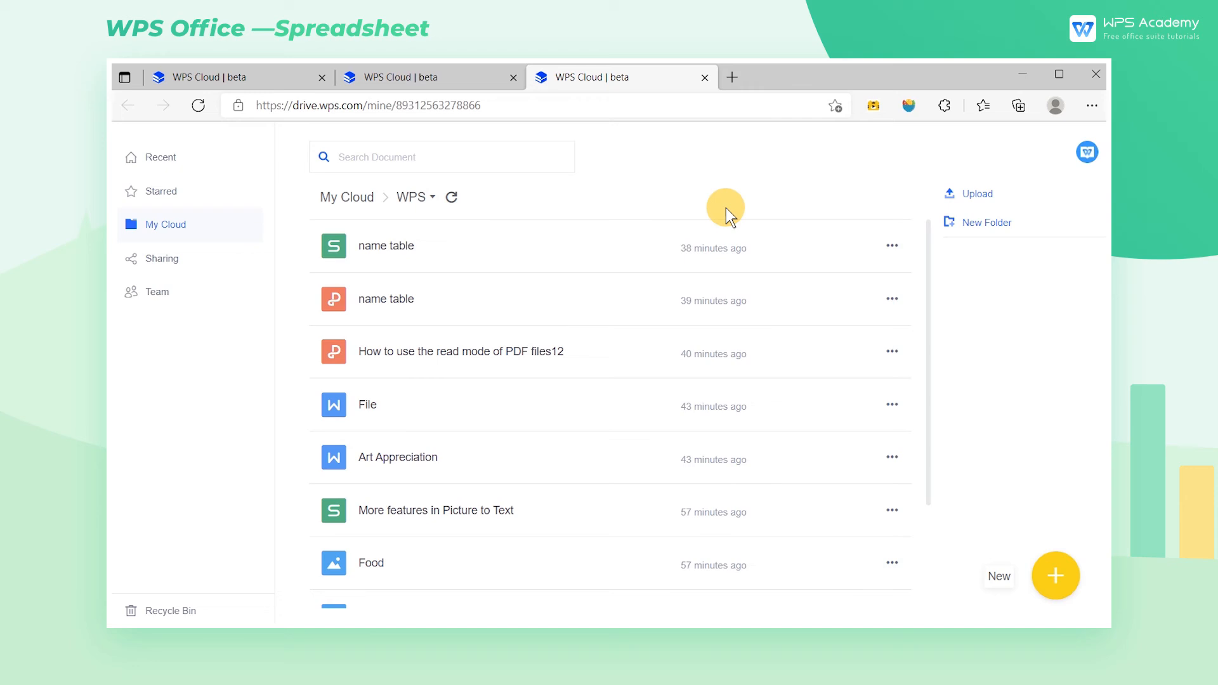
pyautogui.moveTo(742, 212)
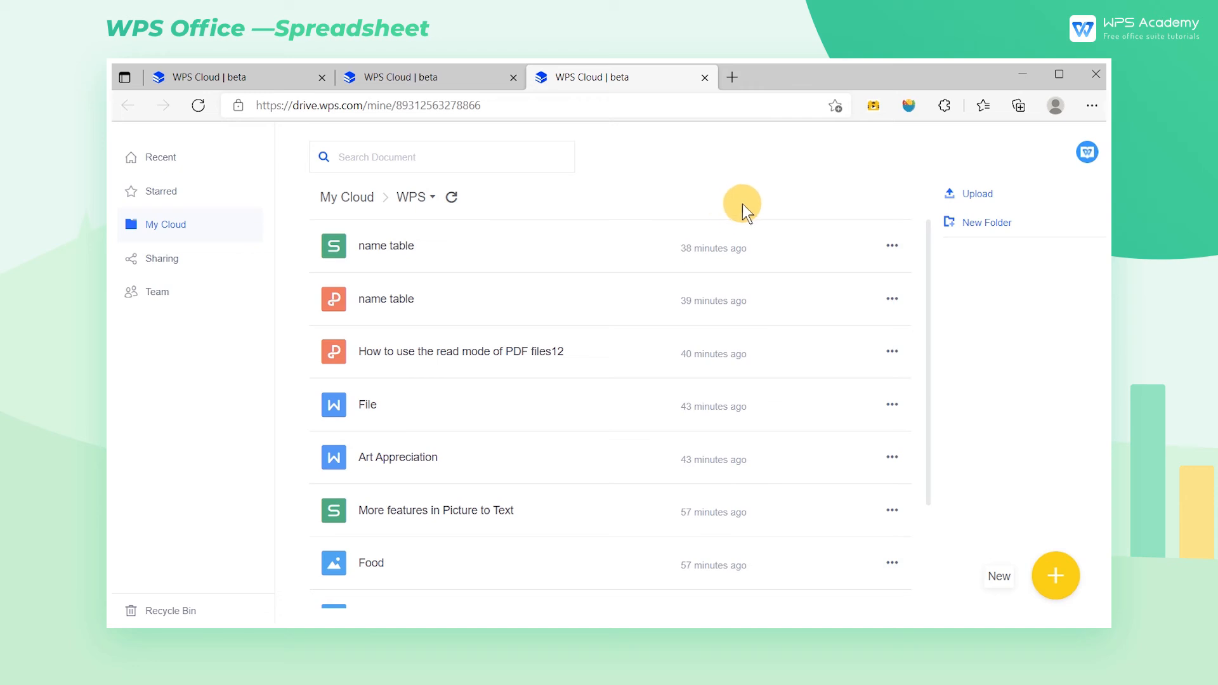
pyautogui.moveTo(893, 236)
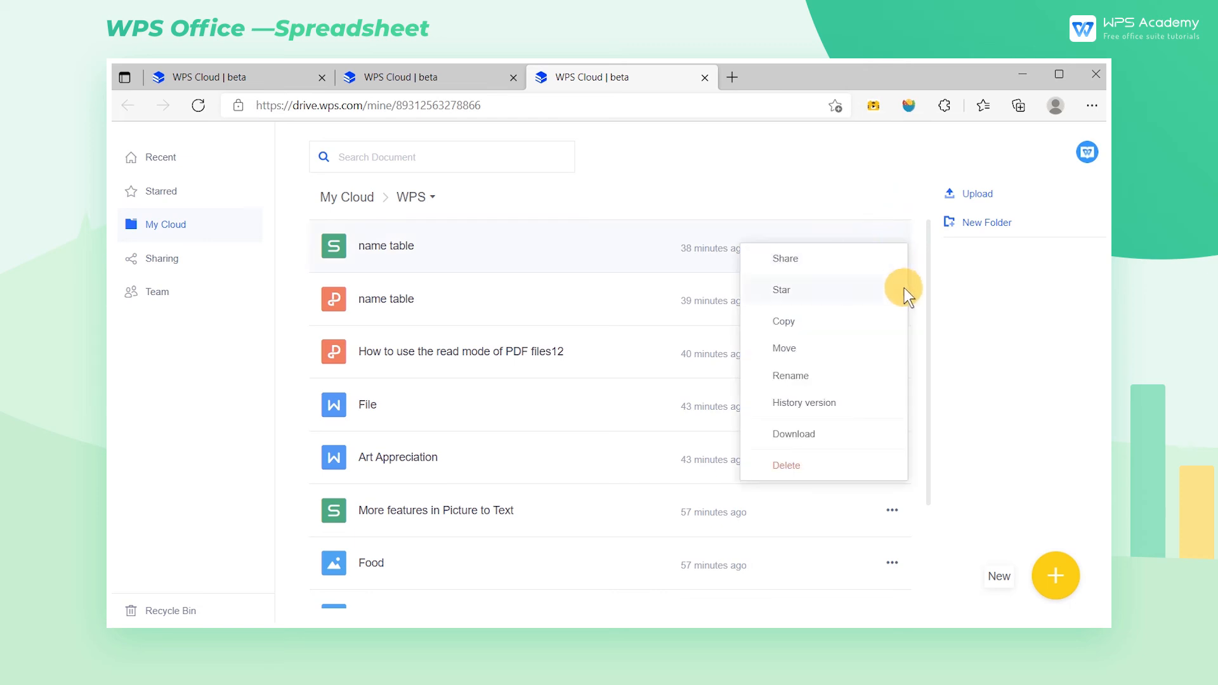
pyautogui.click(786, 464)
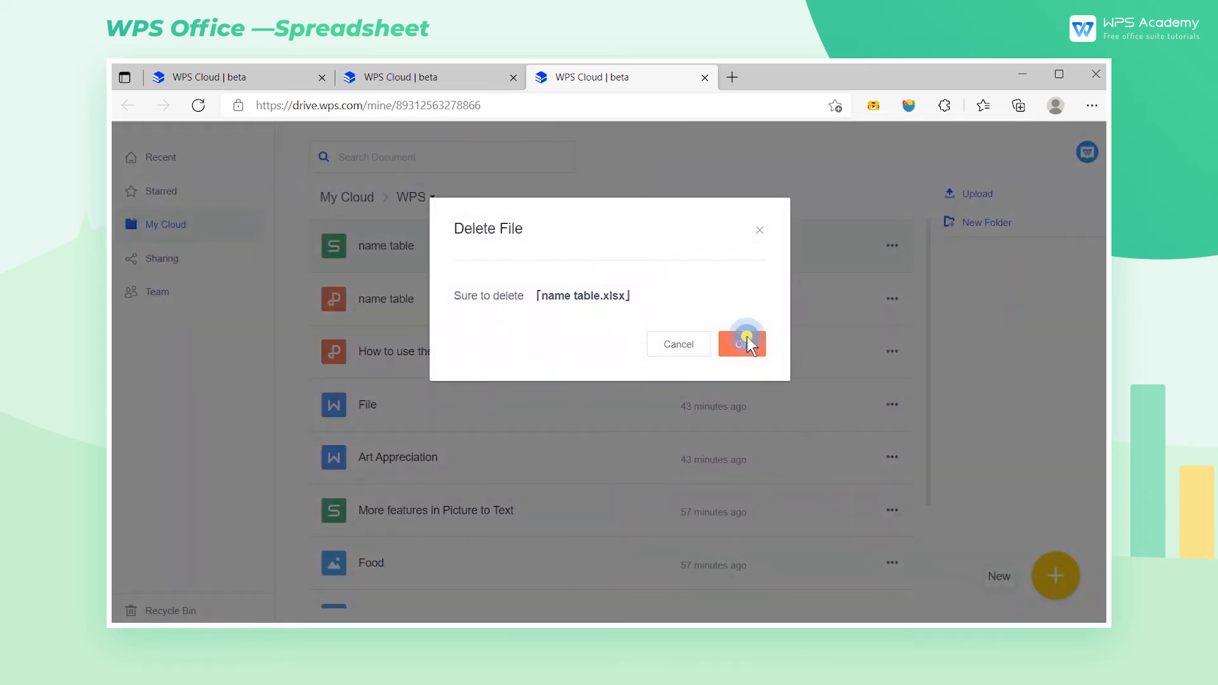
pyautogui.click(741, 344)
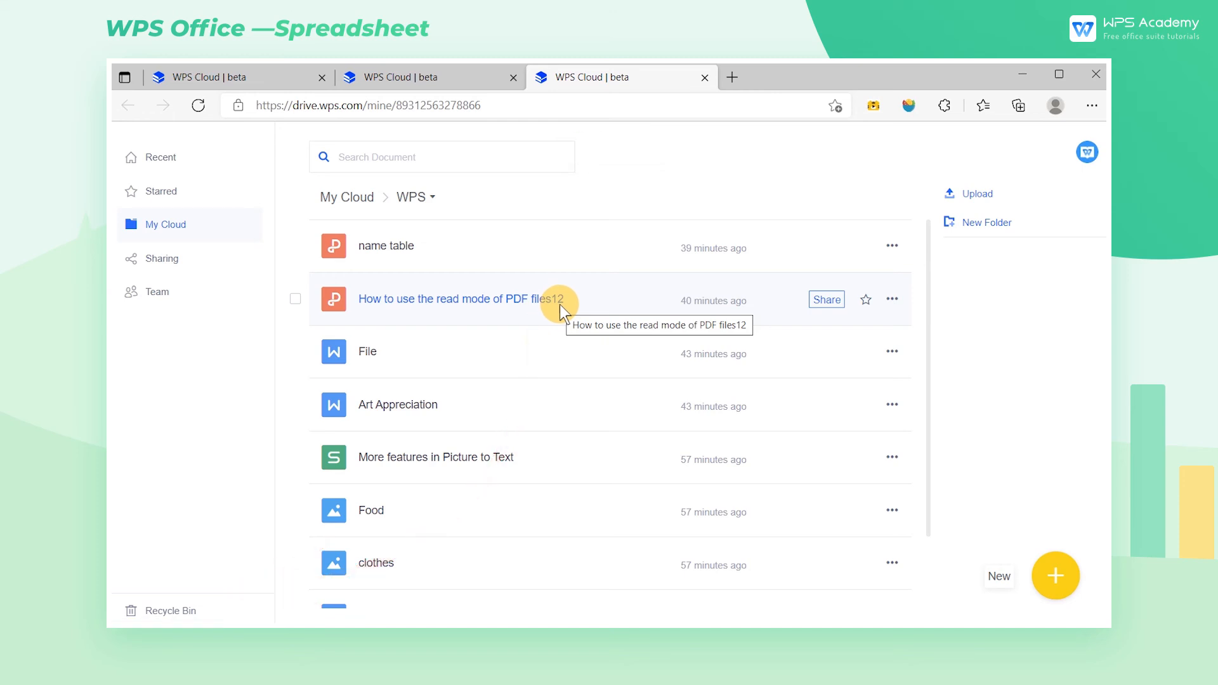
pyautogui.moveTo(605, 246)
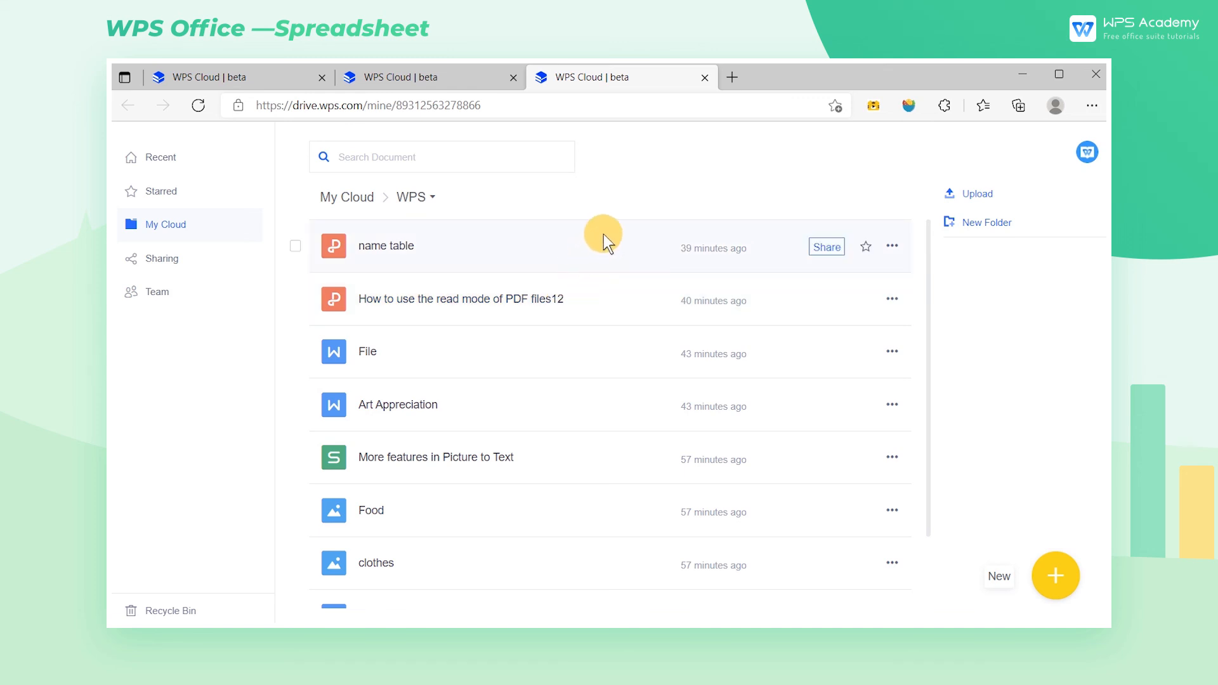
pyautogui.moveTo(787, 404)
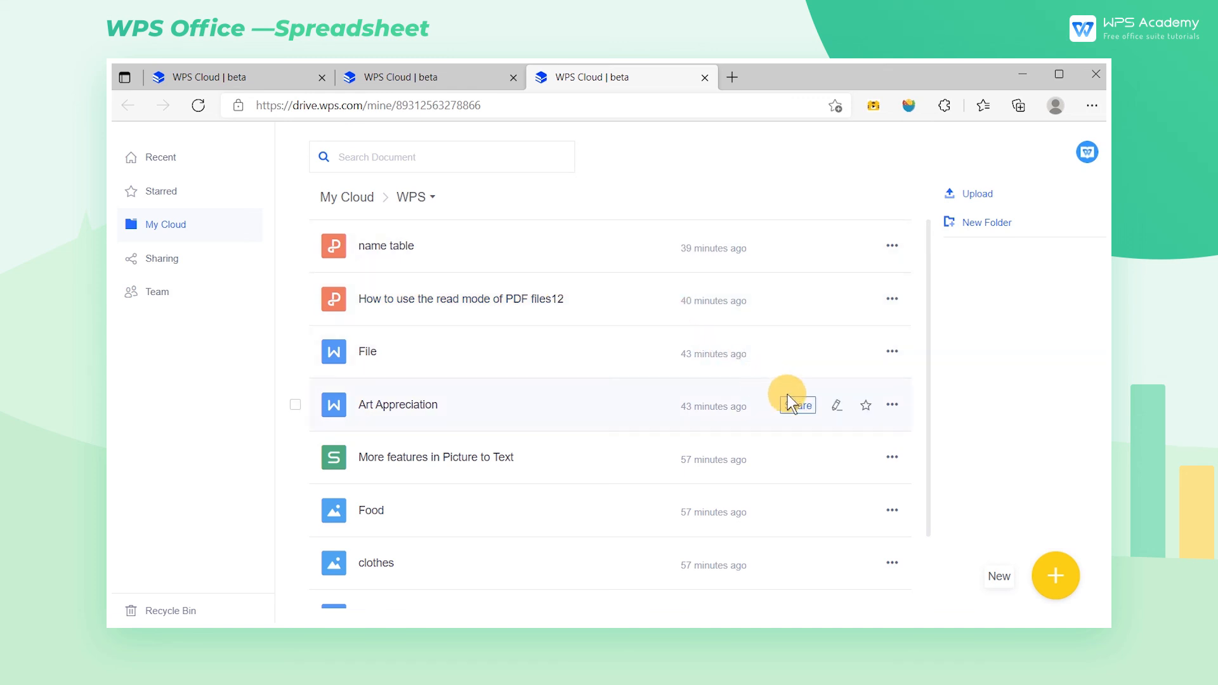
pyautogui.moveTo(791, 464)
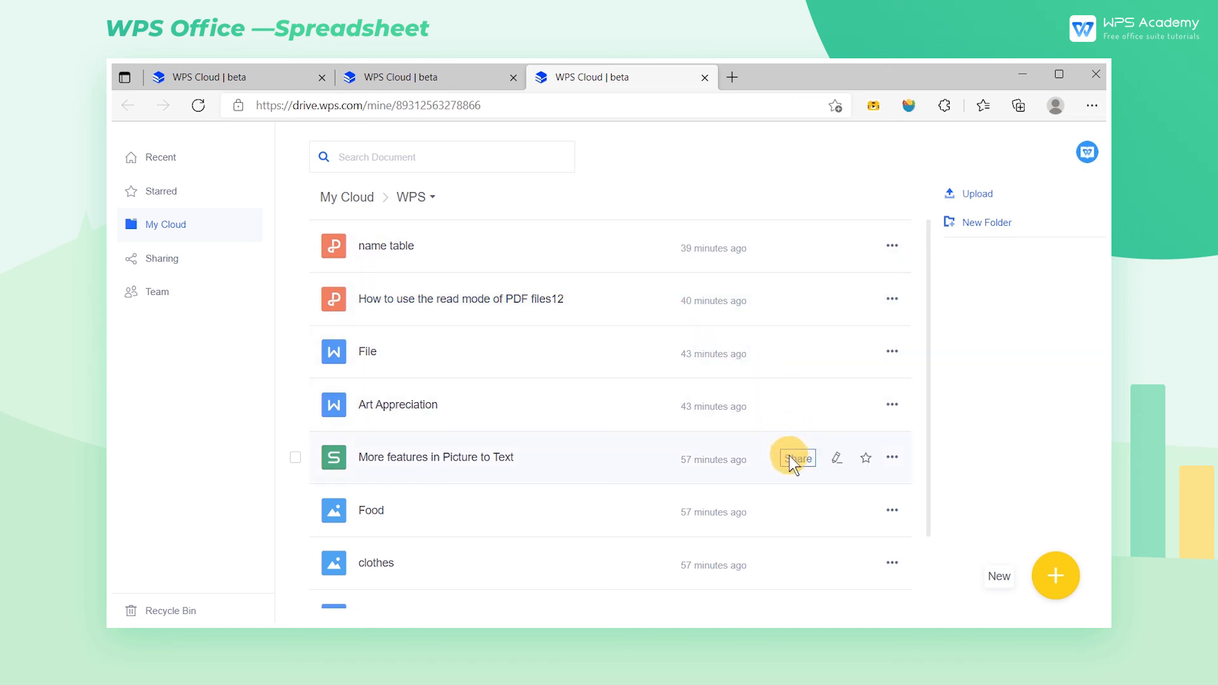
# Restrict the More features in Picture to Text share link to specified users
pyautogui.click(794, 457)
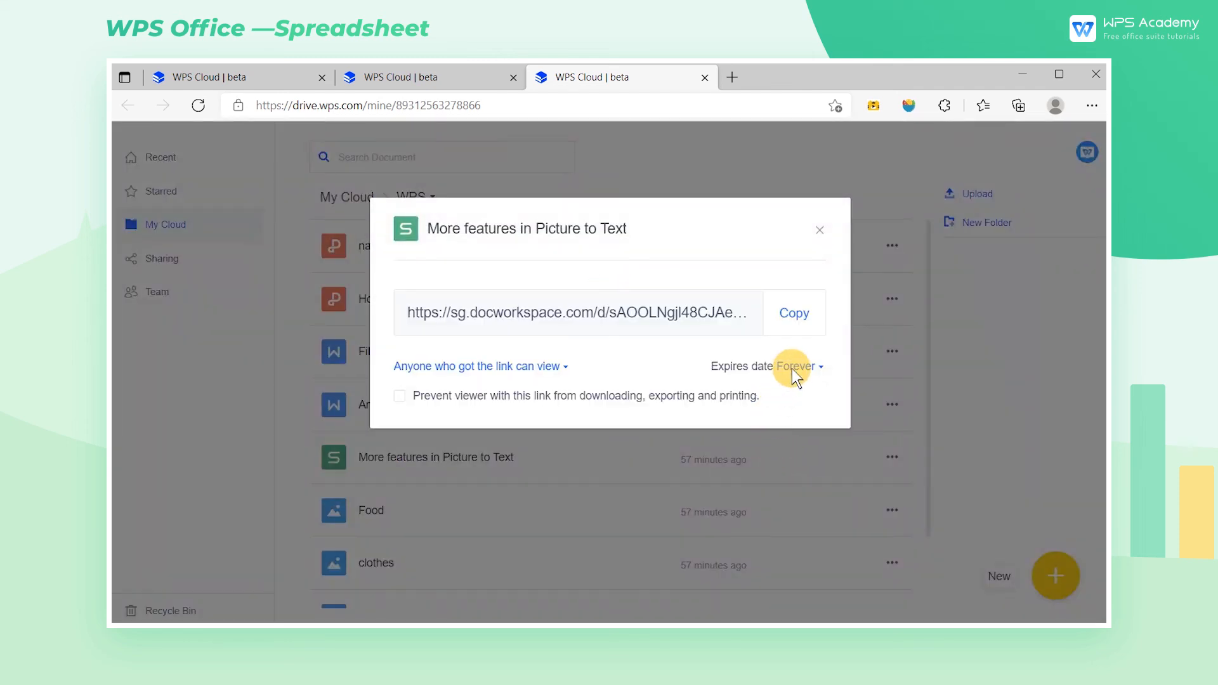
pyautogui.click(799, 366)
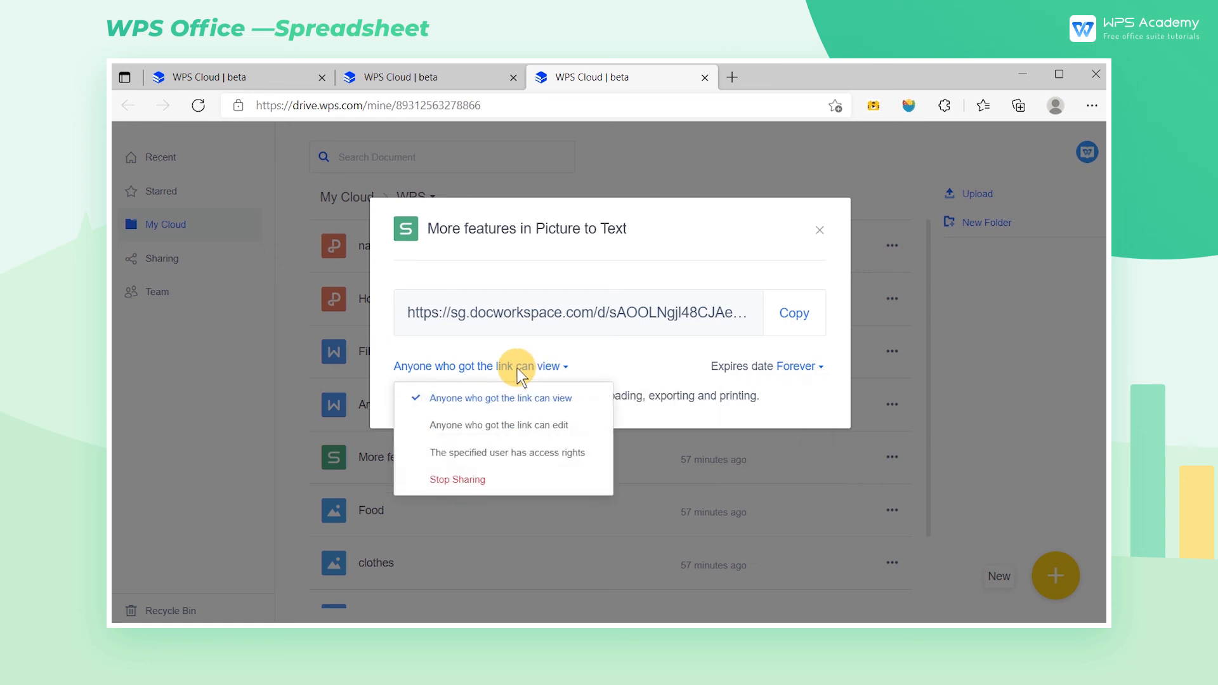
pyautogui.moveTo(602, 393)
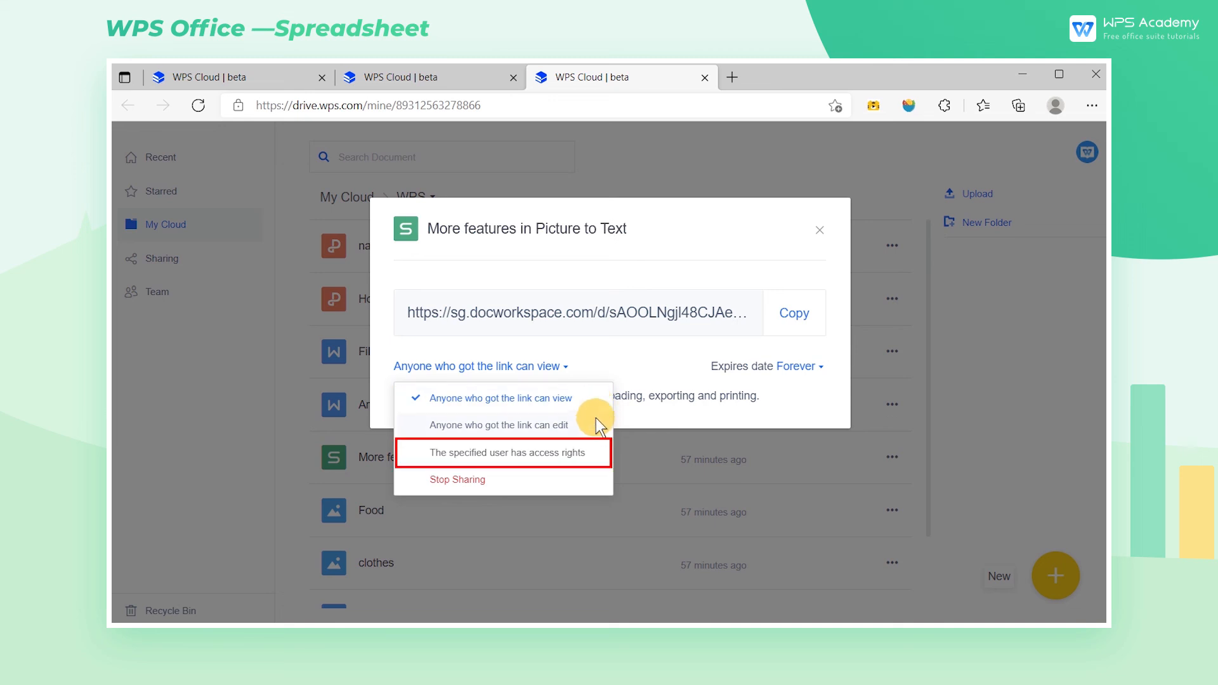
pyautogui.click(499, 452)
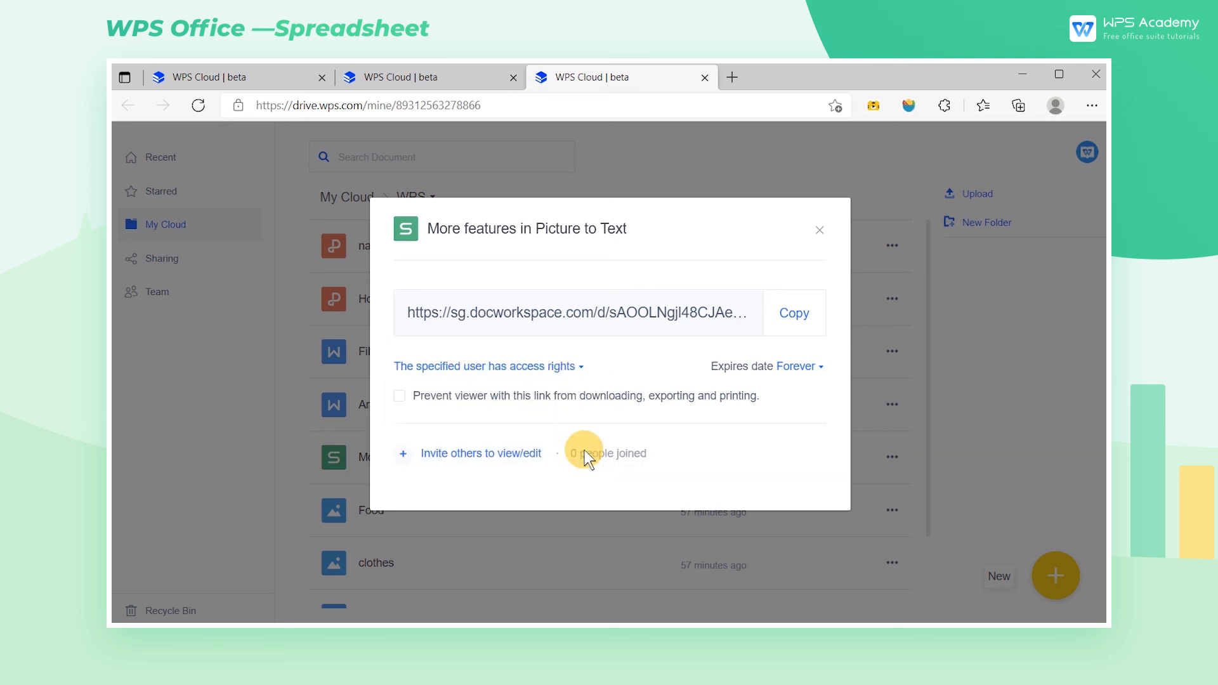
pyautogui.moveTo(537, 482)
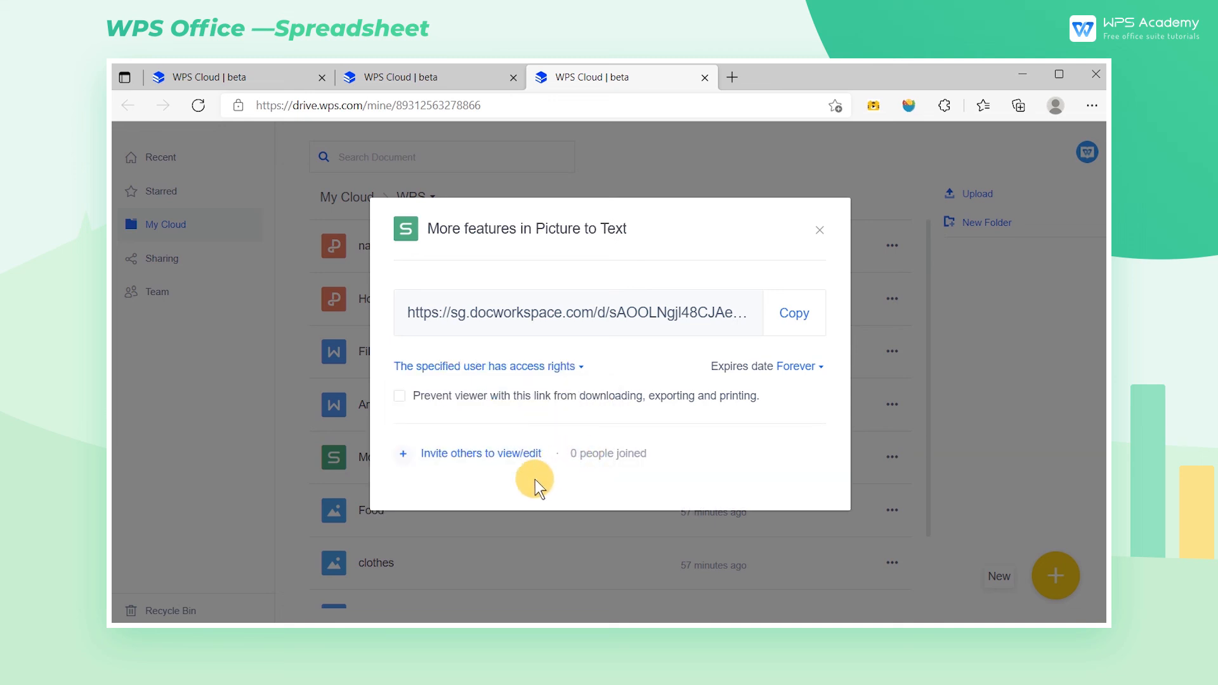